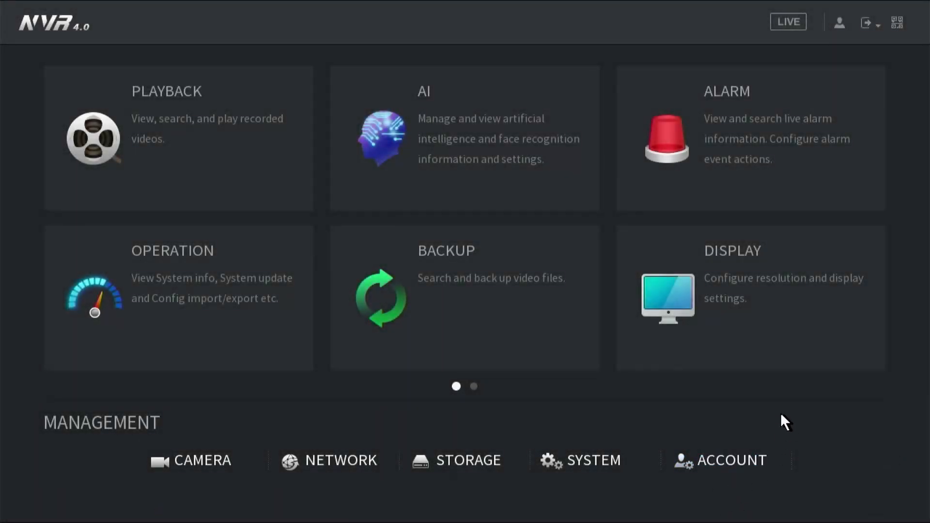
mouse_move(558, 404)
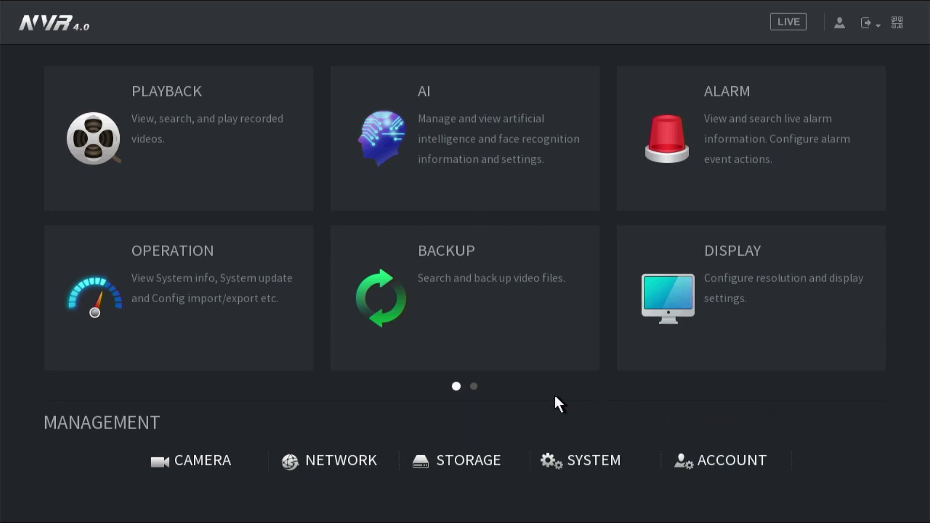
Open Storage from the Management section of the main menu.
left_click(470, 460)
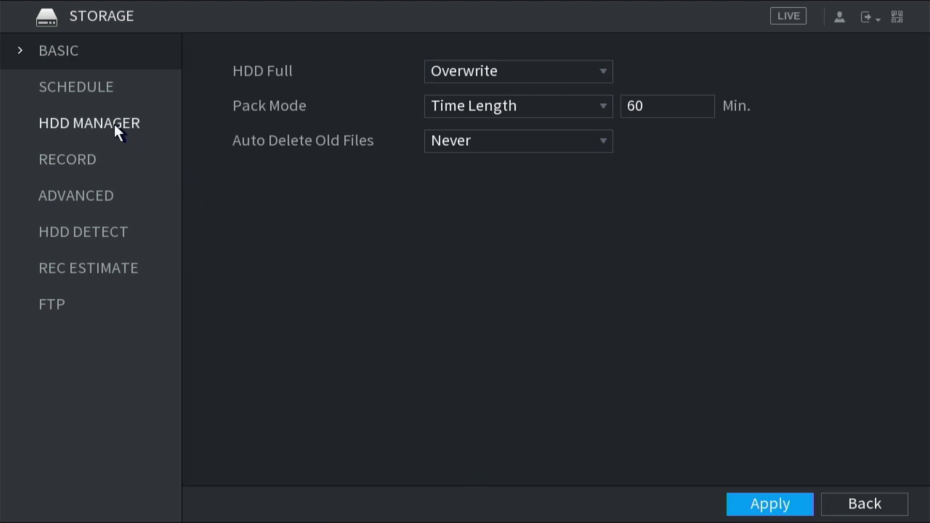
Show the HDD Manager list with drive sda on main board-1.
left_click(89, 122)
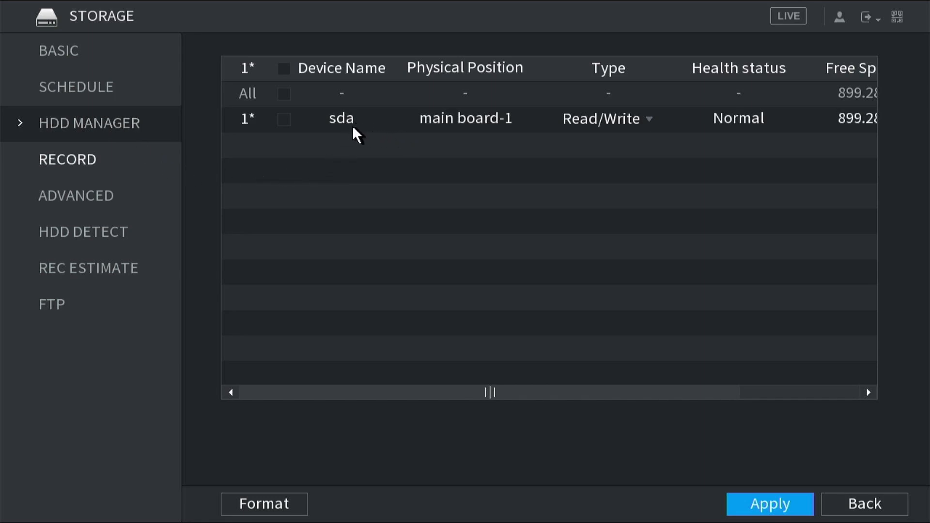
mouse_move(347, 135)
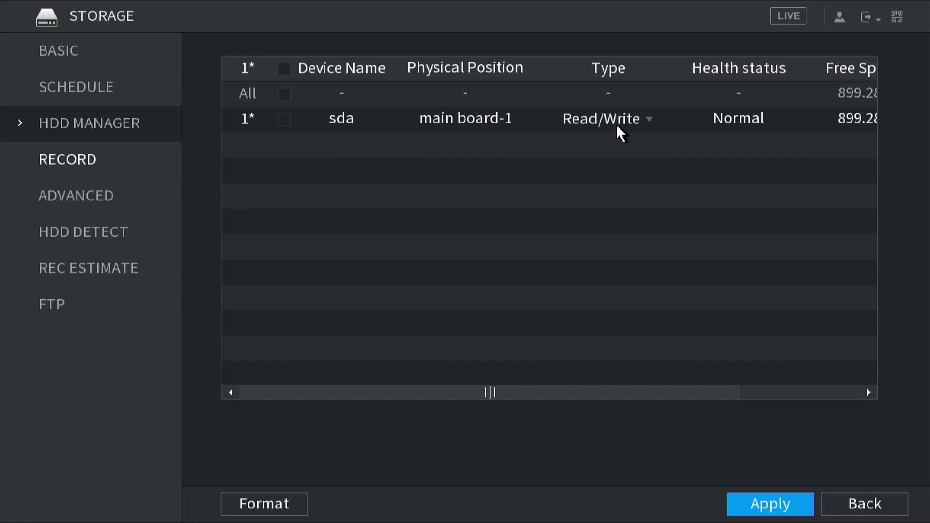
mouse_move(751, 135)
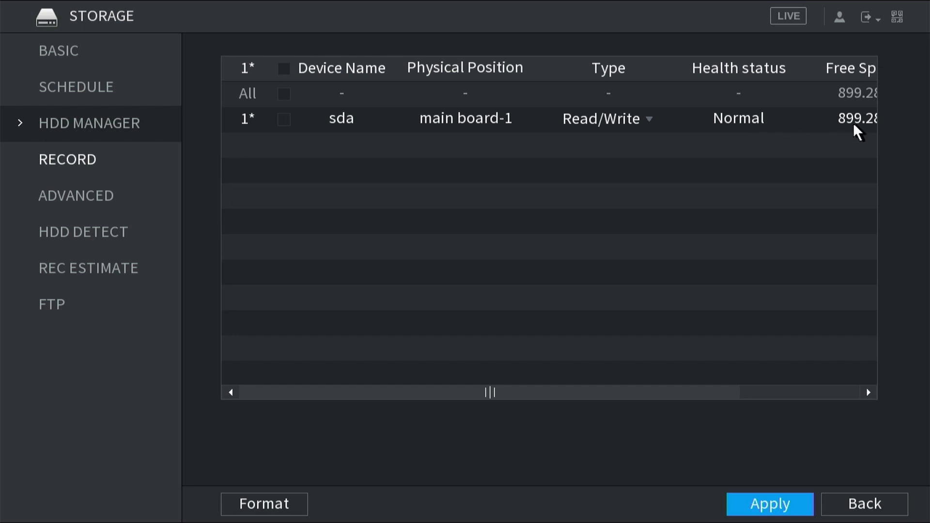
mouse_move(649, 324)
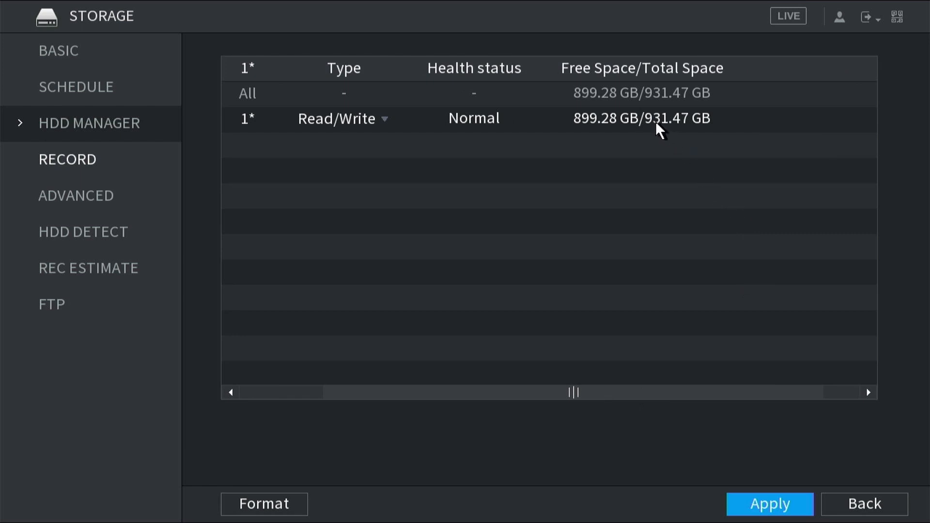
mouse_move(686, 132)
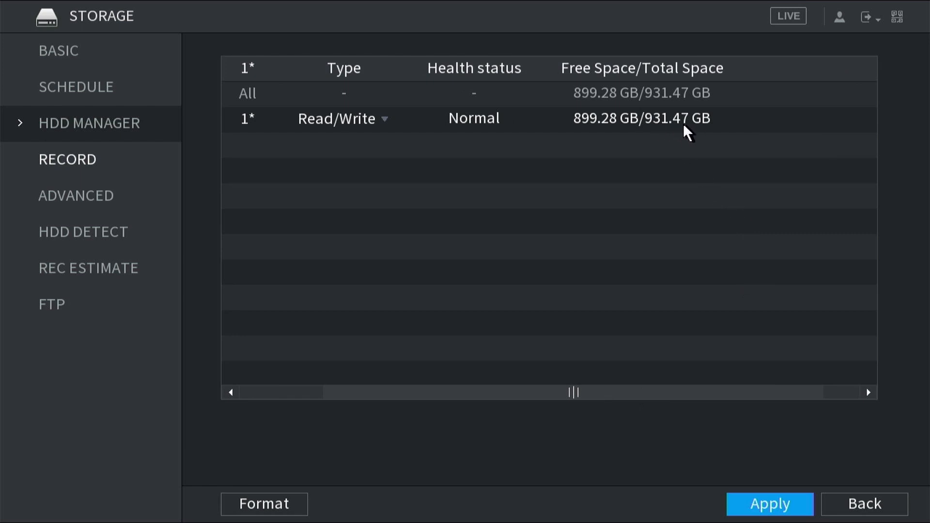
mouse_move(603, 275)
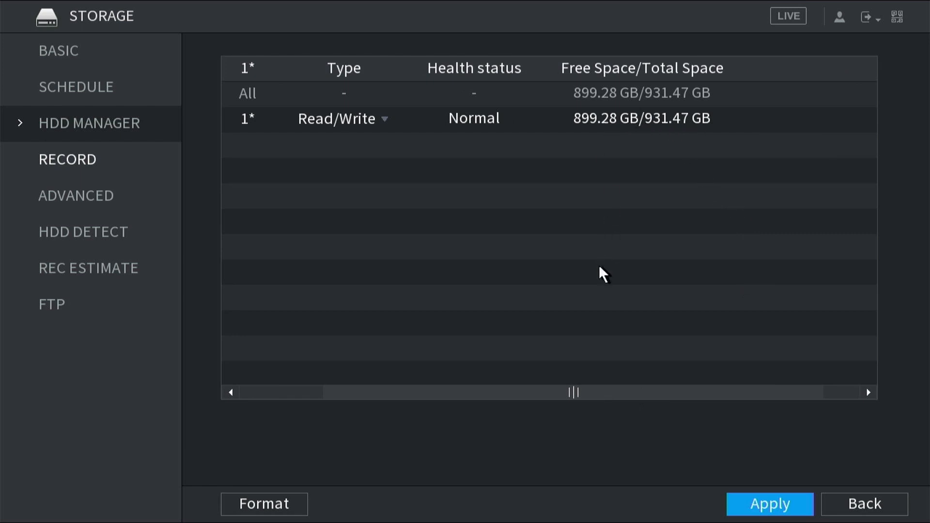
mouse_move(575, 395)
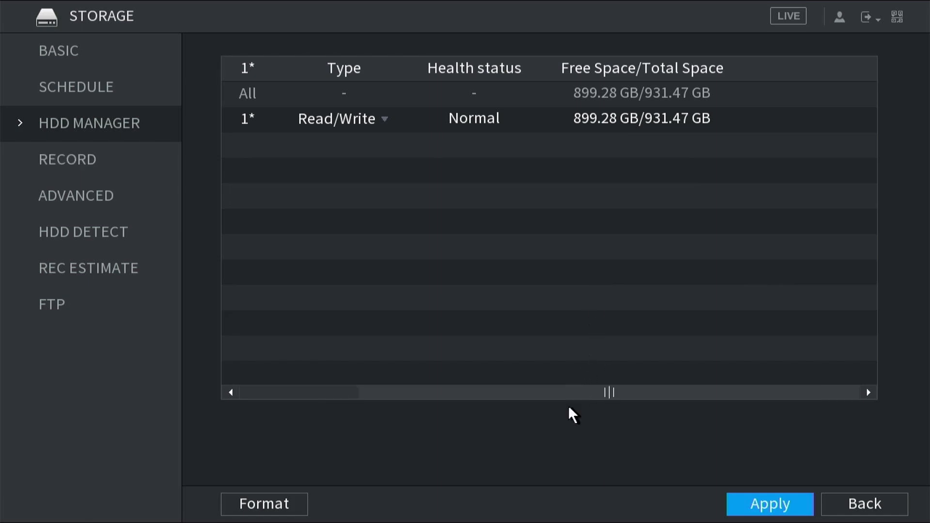
mouse_move(528, 396)
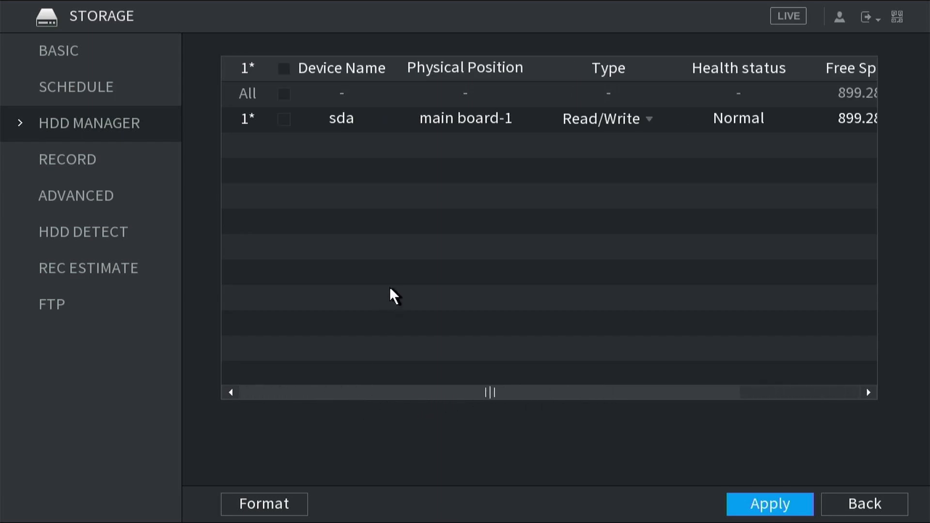
mouse_move(367, 137)
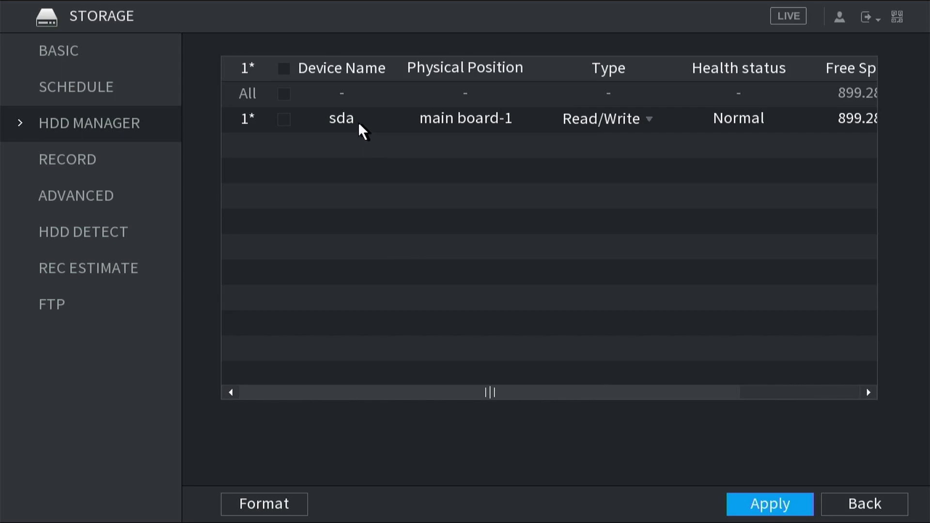
mouse_move(284, 127)
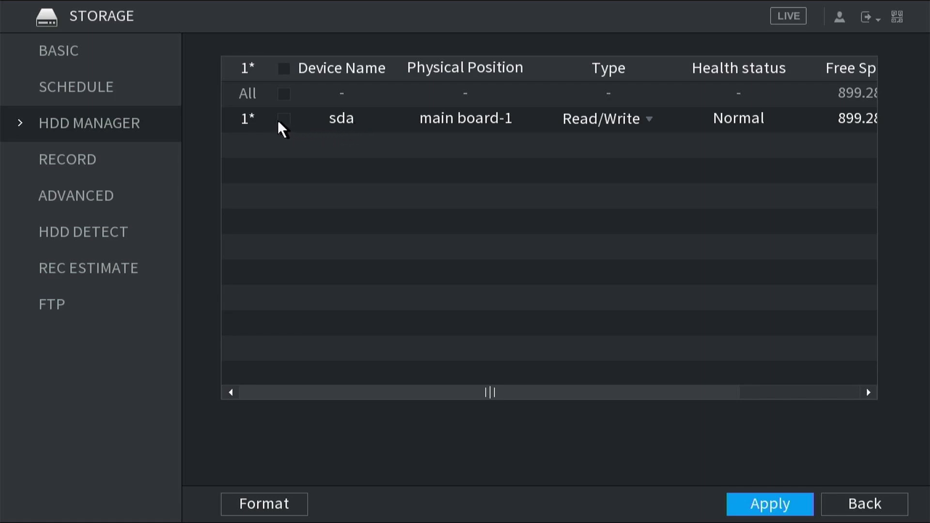
Format drive sda, confirming the format and dismissing the success message.
left_click(284, 119)
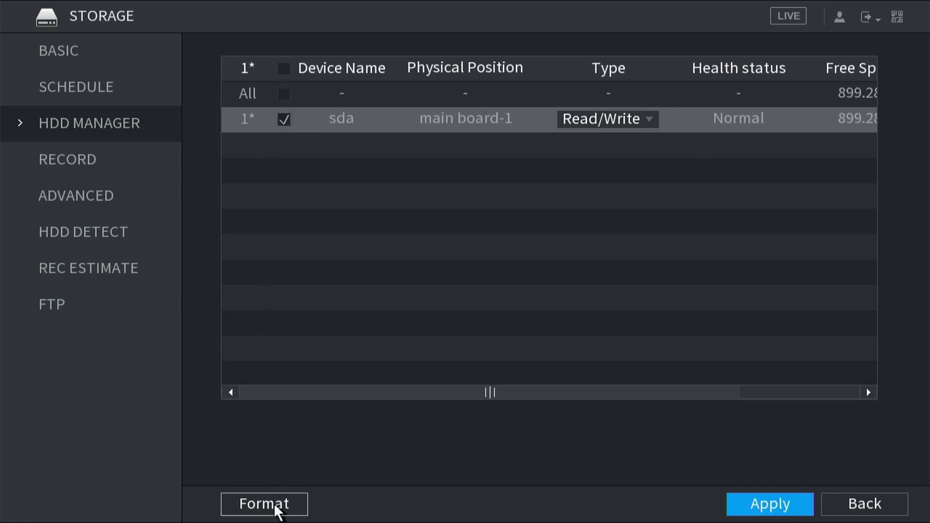
left_click(264, 504)
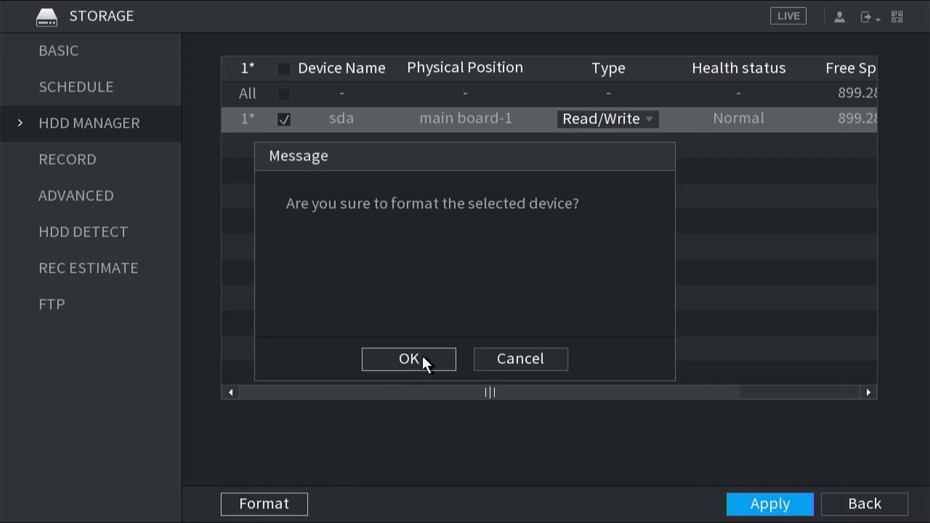
left_click(408, 359)
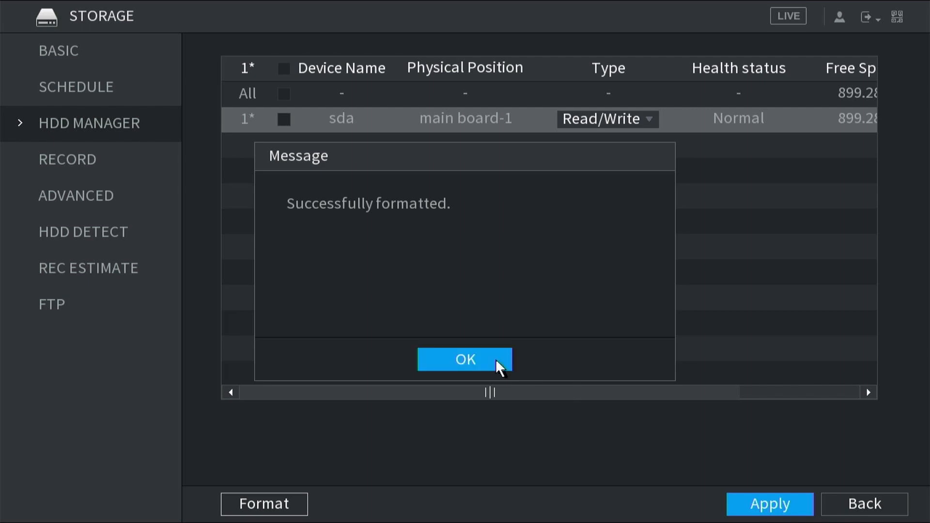
left_click(464, 359)
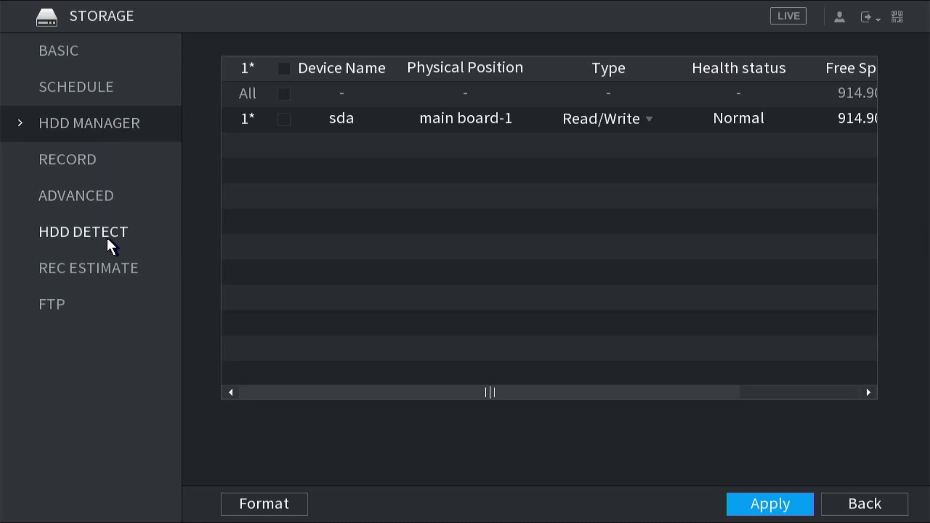
On HDD Detect, choose Key Area Detect and select the main board-1 drive.
left_click(82, 232)
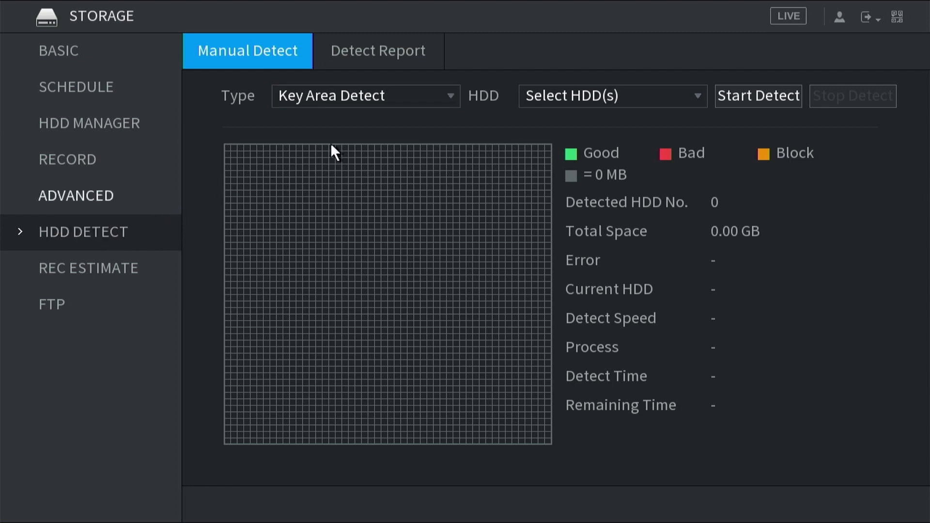
left_click(364, 96)
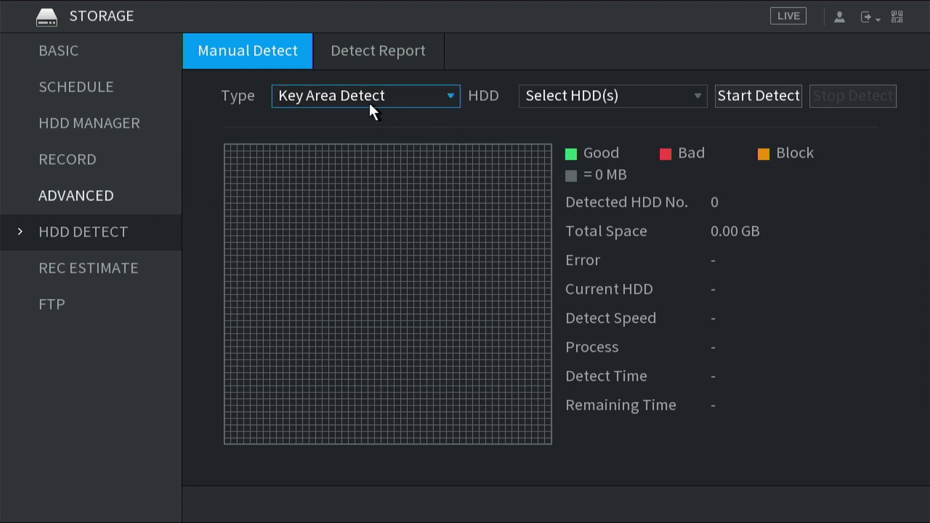
mouse_move(386, 131)
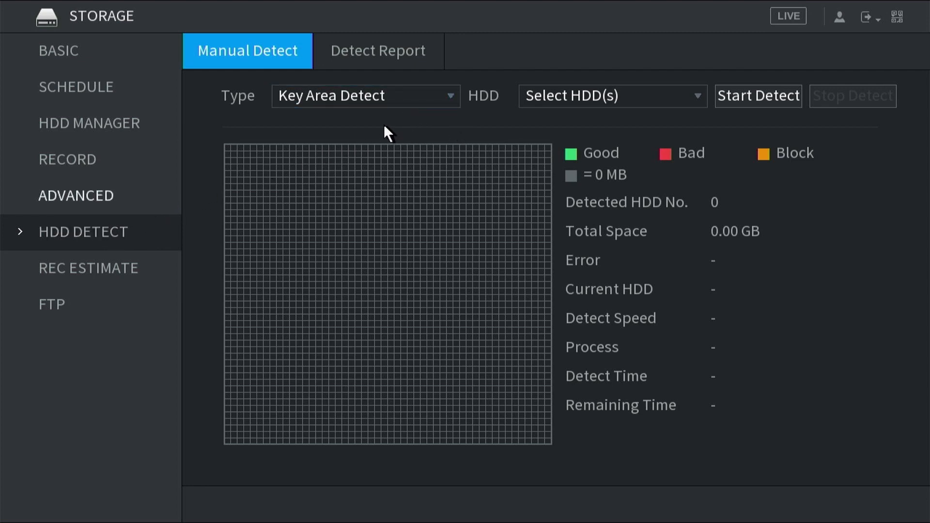
mouse_move(446, 174)
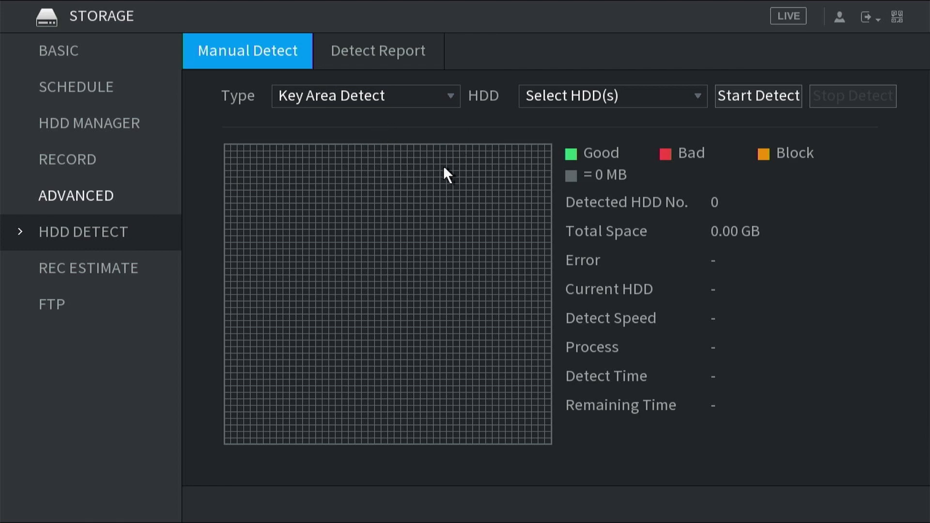
mouse_move(521, 171)
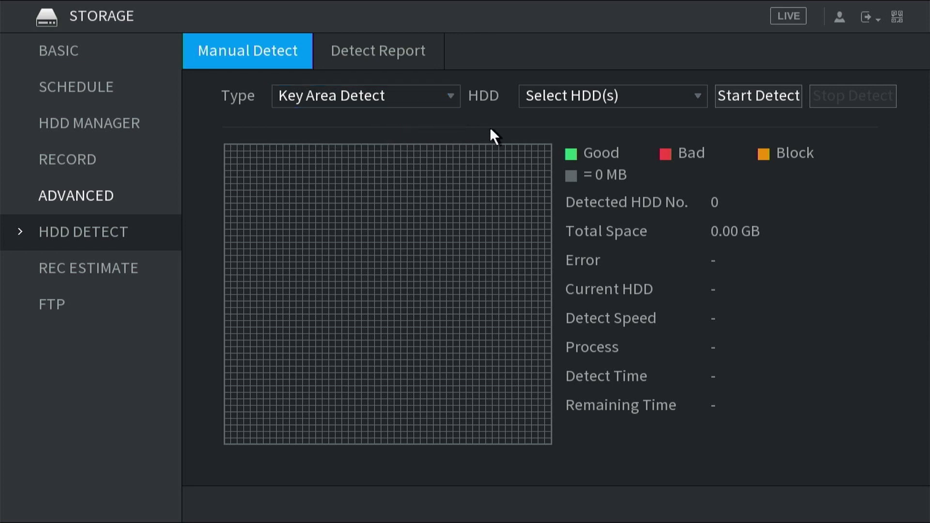
left_click(613, 95)
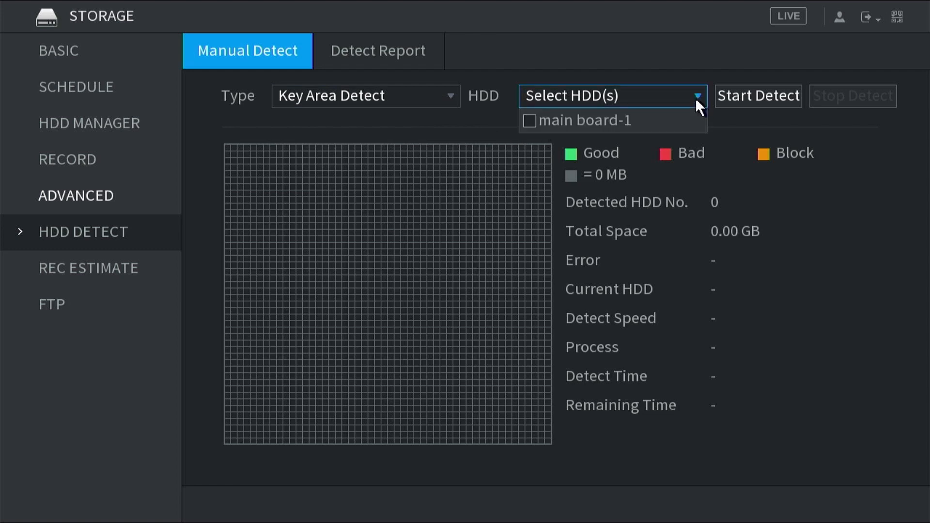
left_click(528, 121)
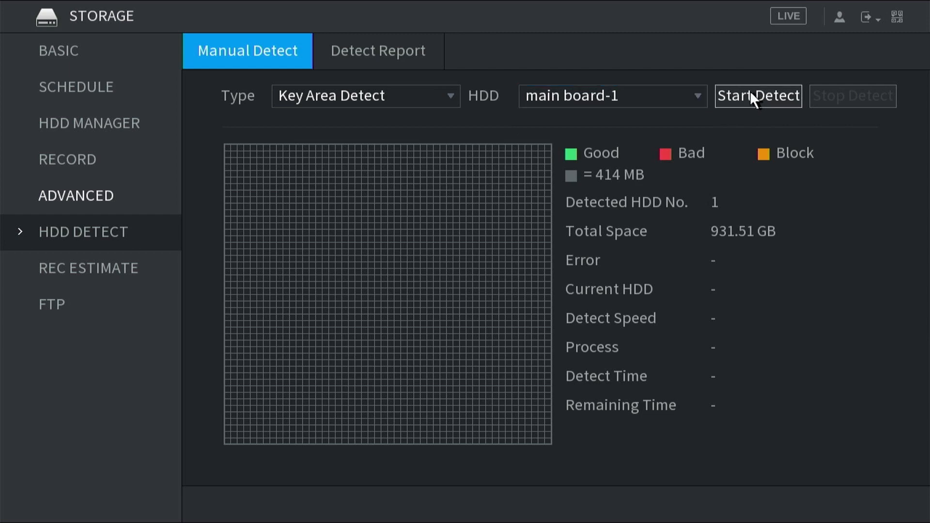
Run key area detection on main board-1, accepting the record-loss warning.
left_click(757, 95)
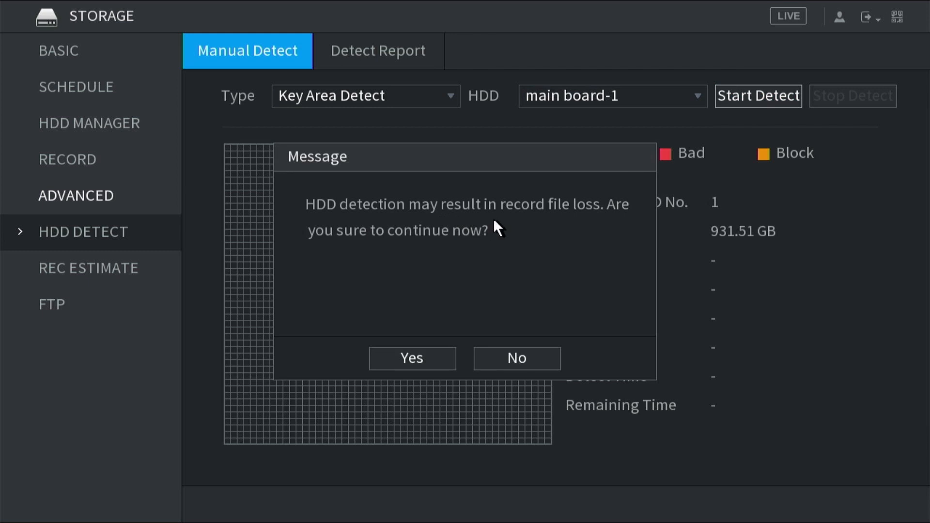
mouse_move(437, 318)
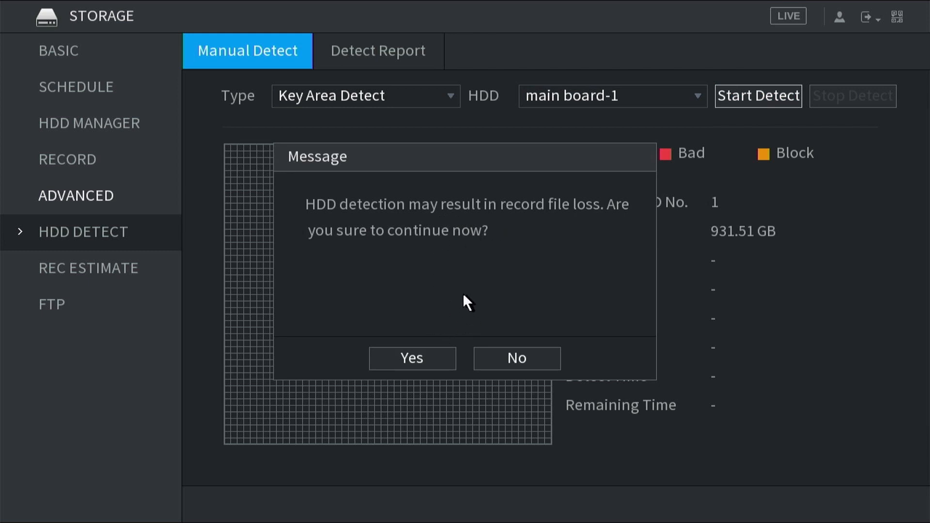
mouse_move(446, 306)
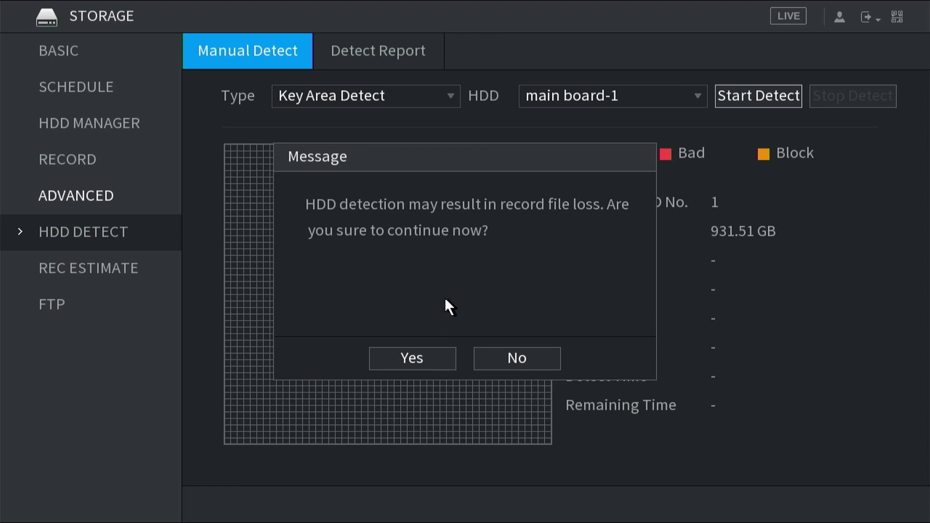
mouse_move(434, 346)
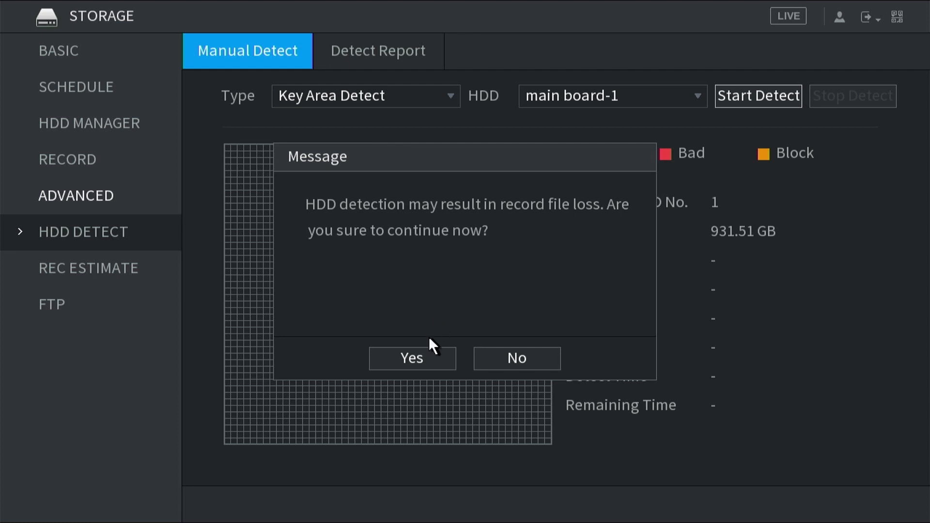
left_click(410, 358)
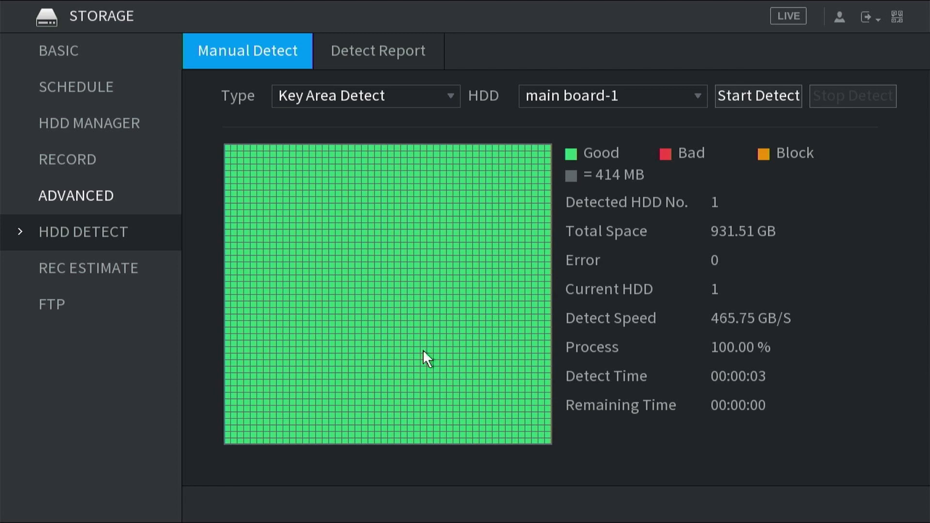
mouse_move(438, 236)
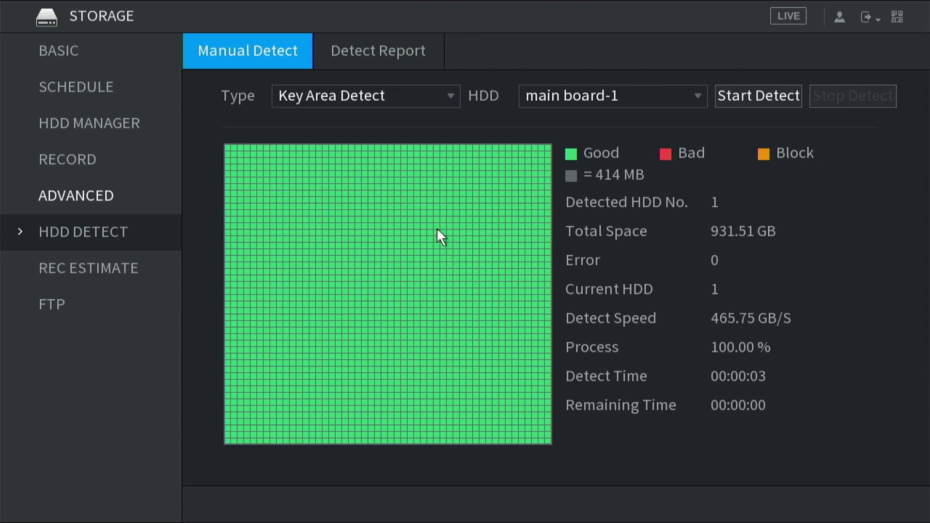
mouse_move(579, 164)
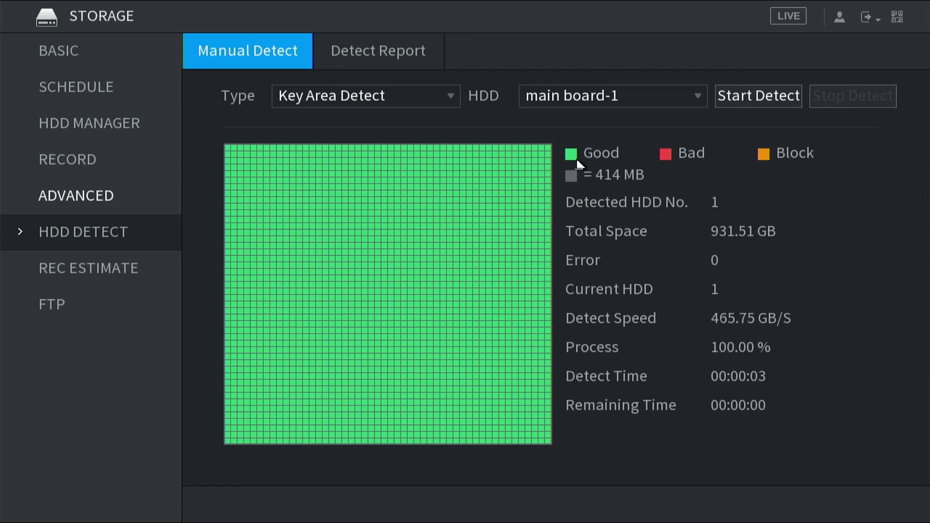
mouse_move(501, 237)
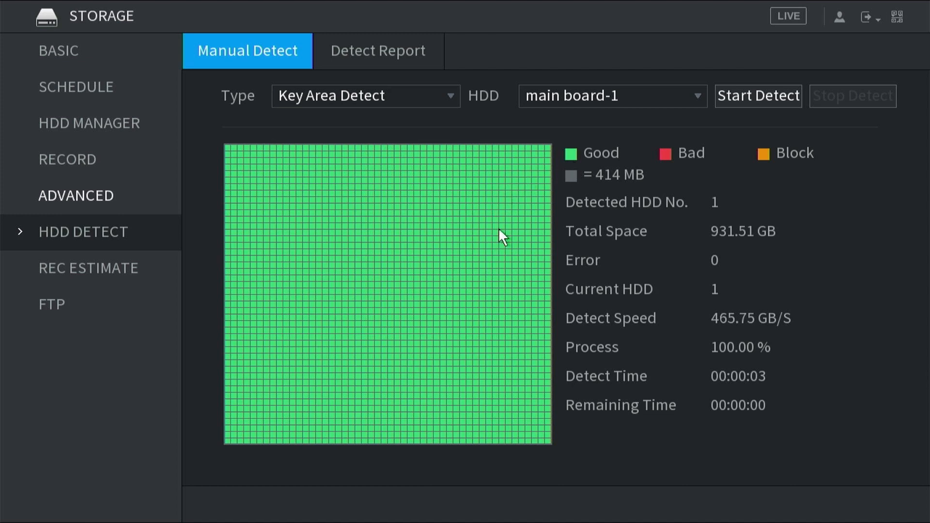
mouse_move(471, 223)
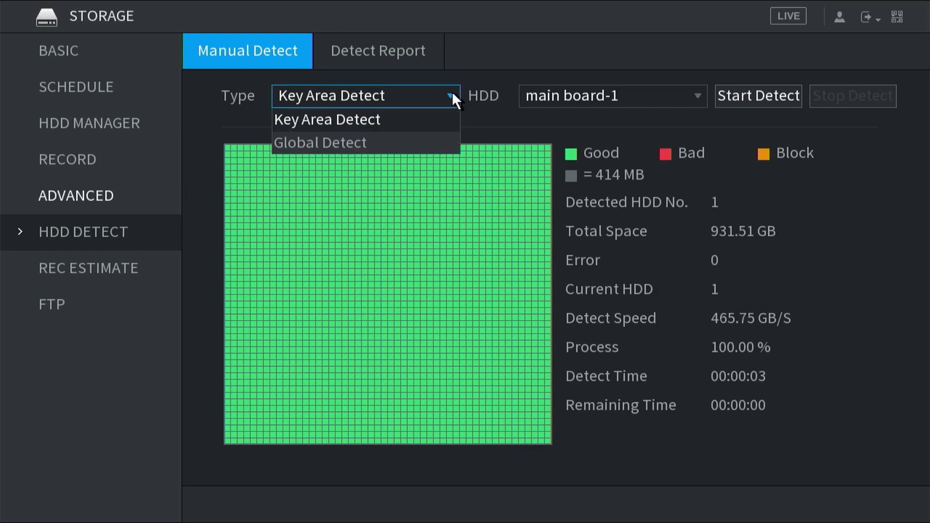
Switch to Global Detect and start the scan on main board-1, confirming it.
left_click(320, 142)
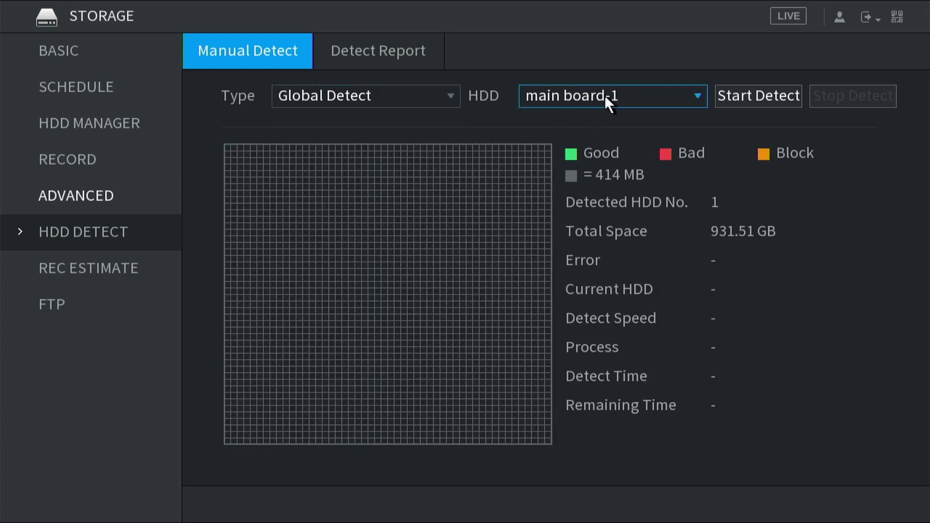
left_click(758, 96)
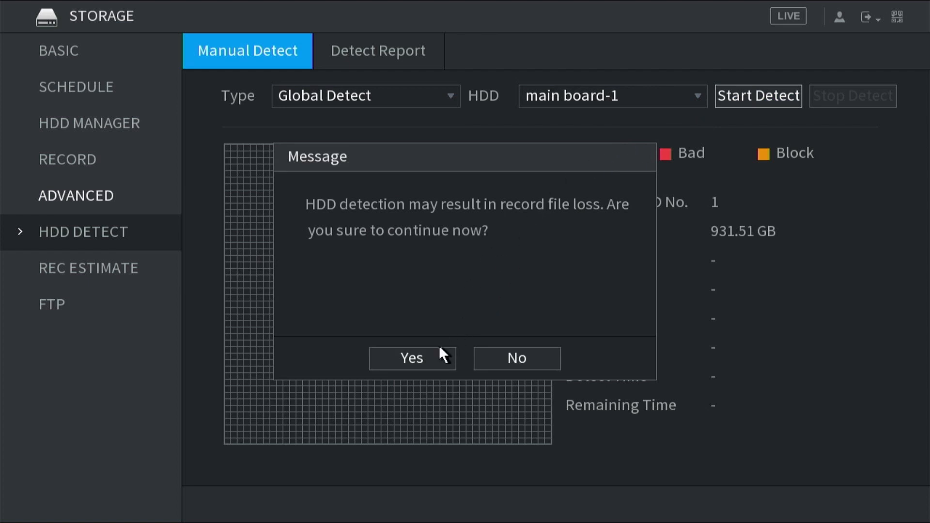
left_click(412, 357)
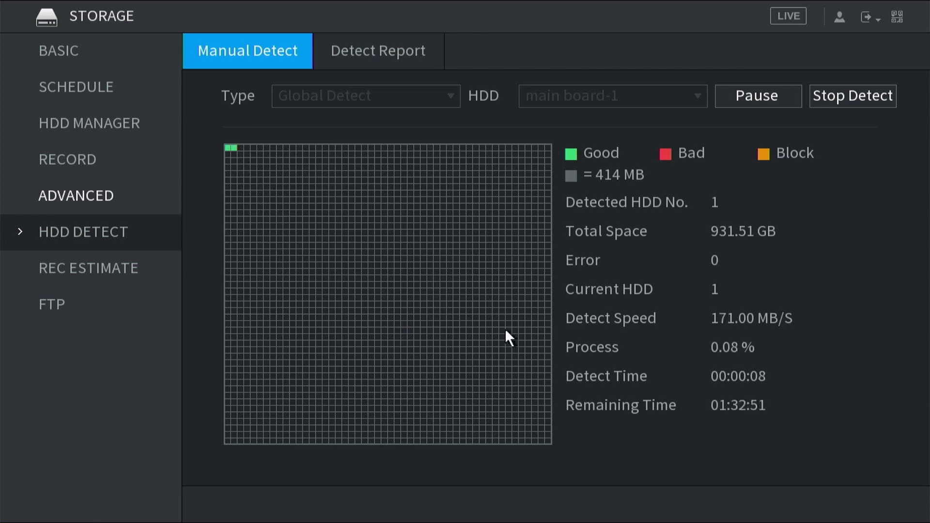
mouse_move(745, 430)
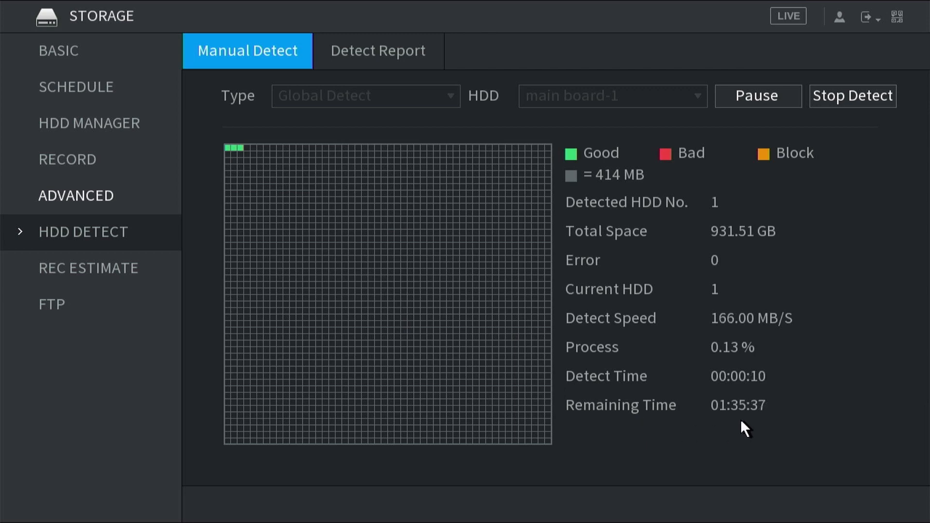